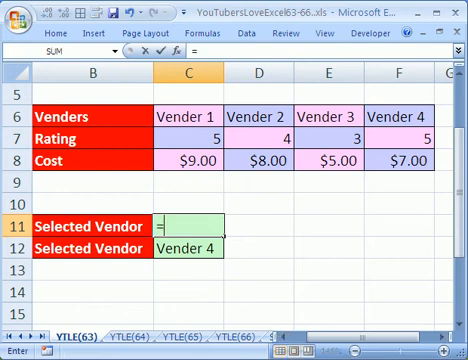
# Begin =INDEX(C6:F6, in C11 over the Venders row, leaving the row argument empty
pyautogui.write('index')
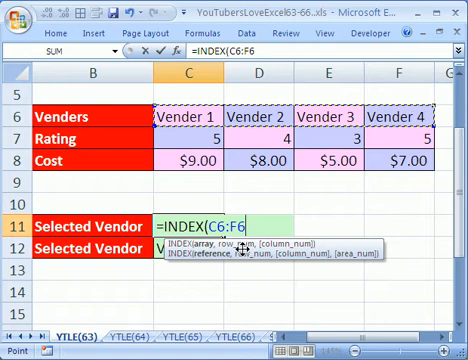
pyautogui.write(',')
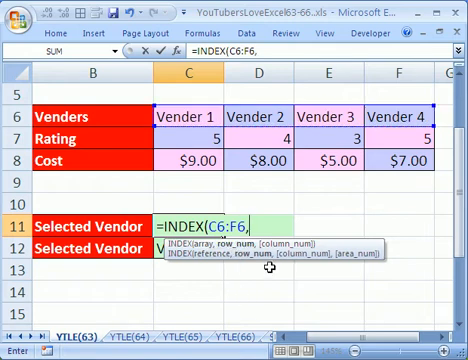
pyautogui.write(',')
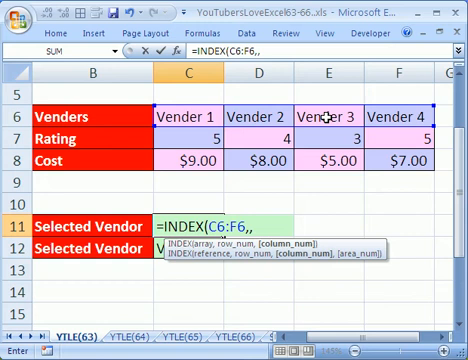
pyautogui.moveTo(398, 112)
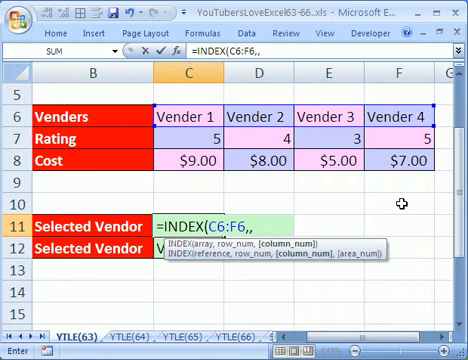
# Nest match(min(if(Max( after the INDEX range to pick the column number
pyautogui.write('match(')
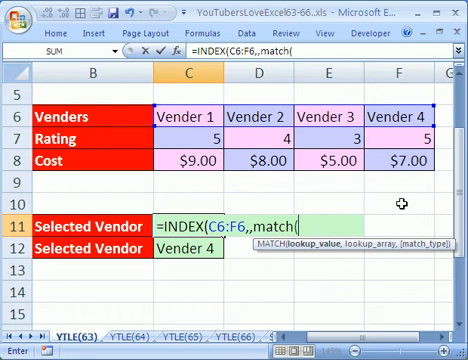
pyautogui.write('min(')
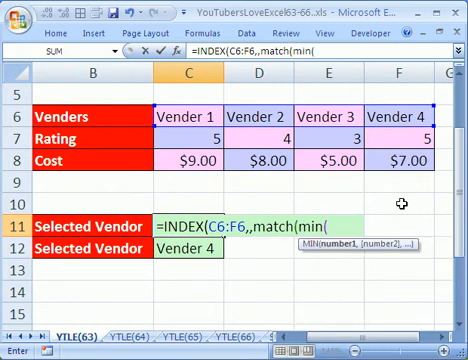
pyautogui.write('if')
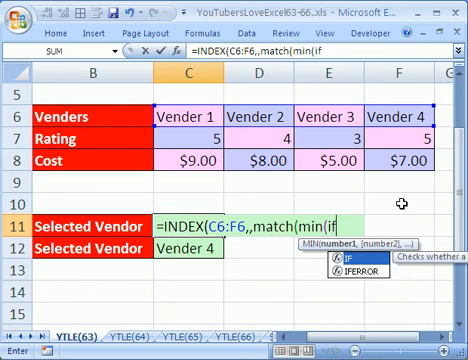
pyautogui.write('9')
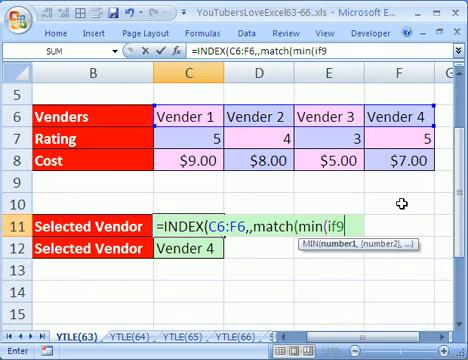
pyautogui.write('Max(')
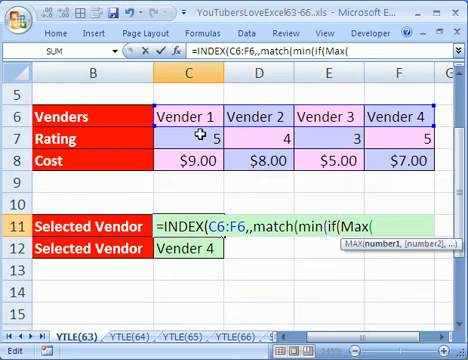
pyautogui.moveTo(388, 144)
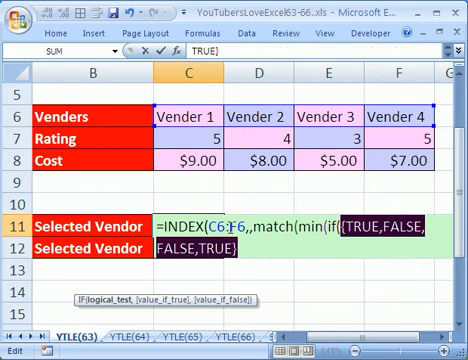
# Add the IF test Max(C7:F7)=C7:F7 comparing each rating to the highest rating
pyautogui.write('Max(C7:F7)=C7:F7')
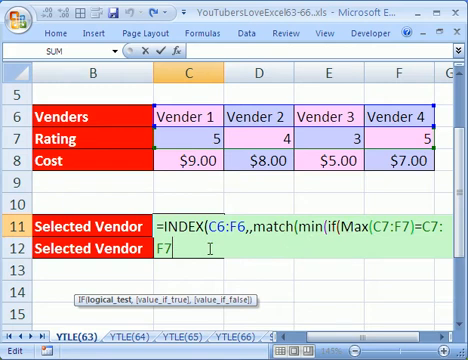
# Close IF and MIN over costs C8:F8 and preview the lowest top-rated cost as 7
pyautogui.write(',C8:F8')
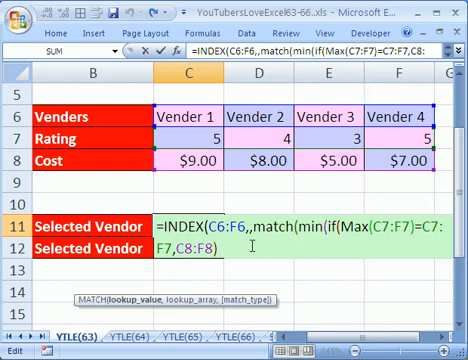
pyautogui.write(')')
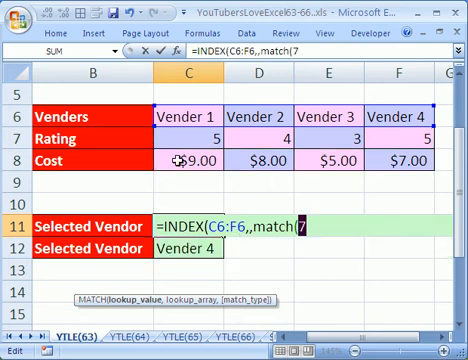
pyautogui.moveTo(390, 158)
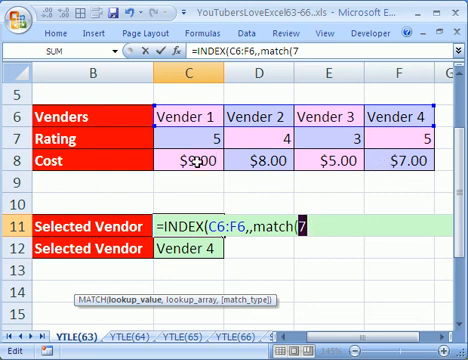
pyautogui.moveTo(398, 160)
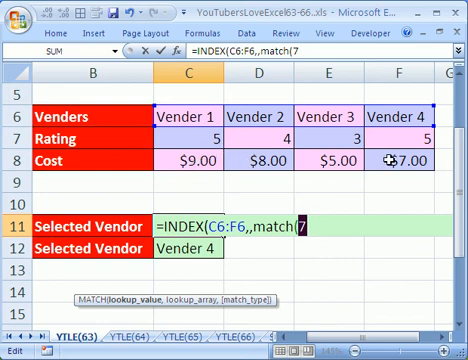
# Restore min(if(Max(C7:F7)=C7:F7,C8:F8)) and give MATCH lookup array C8:F8 with match type 0
pyautogui.write('min(if(Max(C7:F7)=C7:F7,C8:F8))')
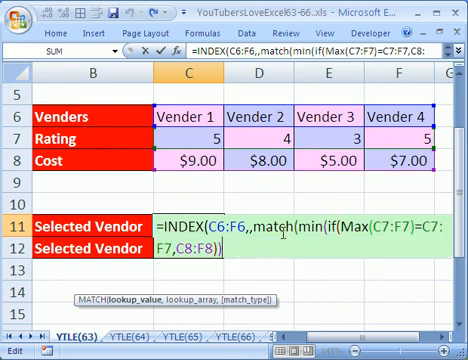
pyautogui.write(',C8:F8')
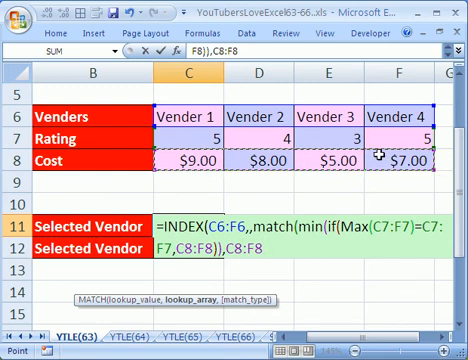
pyautogui.write(',0')
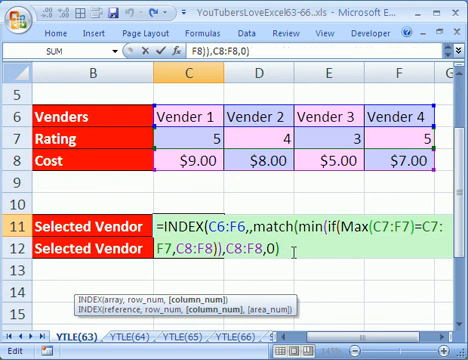
# Close the formula and enter it as an array formula so C11 returns Vender 4
pyautogui.write(')')
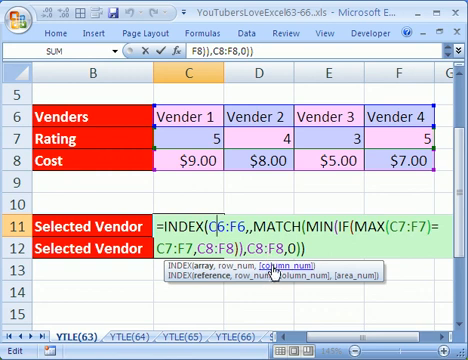
pyautogui.press('Return')
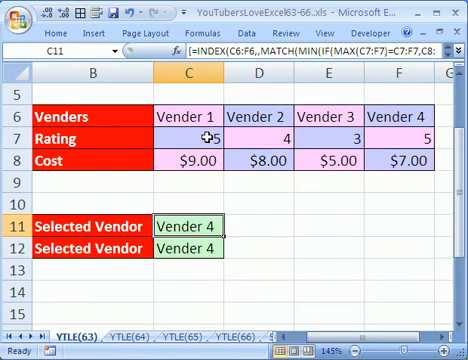
# Set Vender 1's cost to 6 and Vender 3's rating to 5 so C11 updates to Vender 3
pyautogui.click(188, 156)
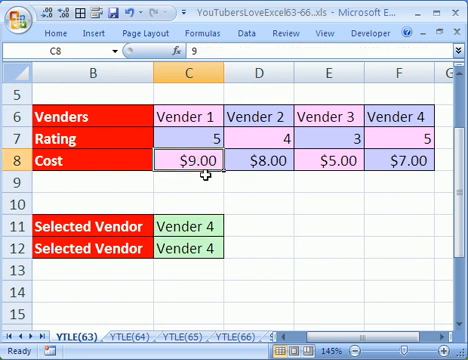
pyautogui.write('6')
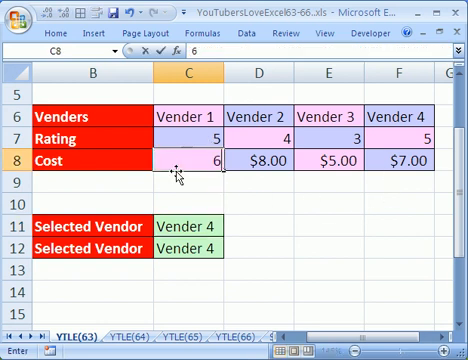
pyautogui.press('Return')
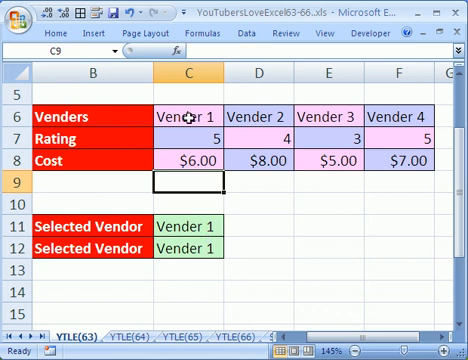
pyautogui.click(336, 132)
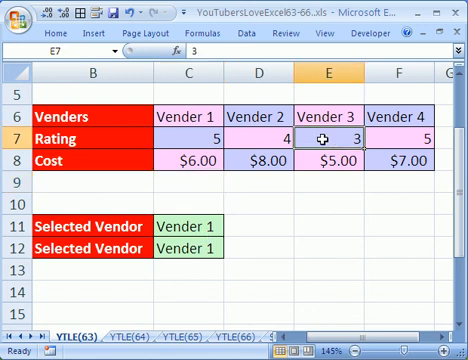
pyautogui.write('5')
pyautogui.click(328, 160)
pyautogui.write('1')
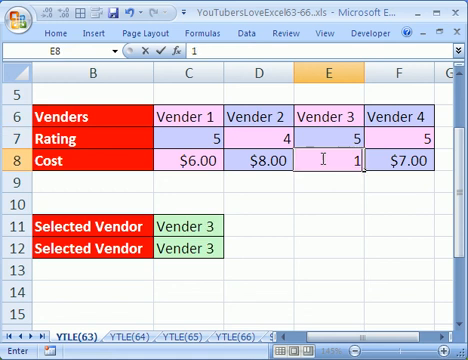
pyautogui.press('Return')
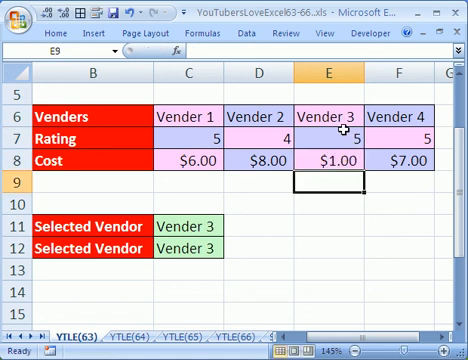
pyautogui.moveTo(300, 176)
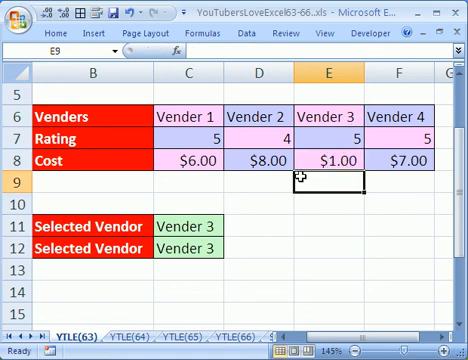